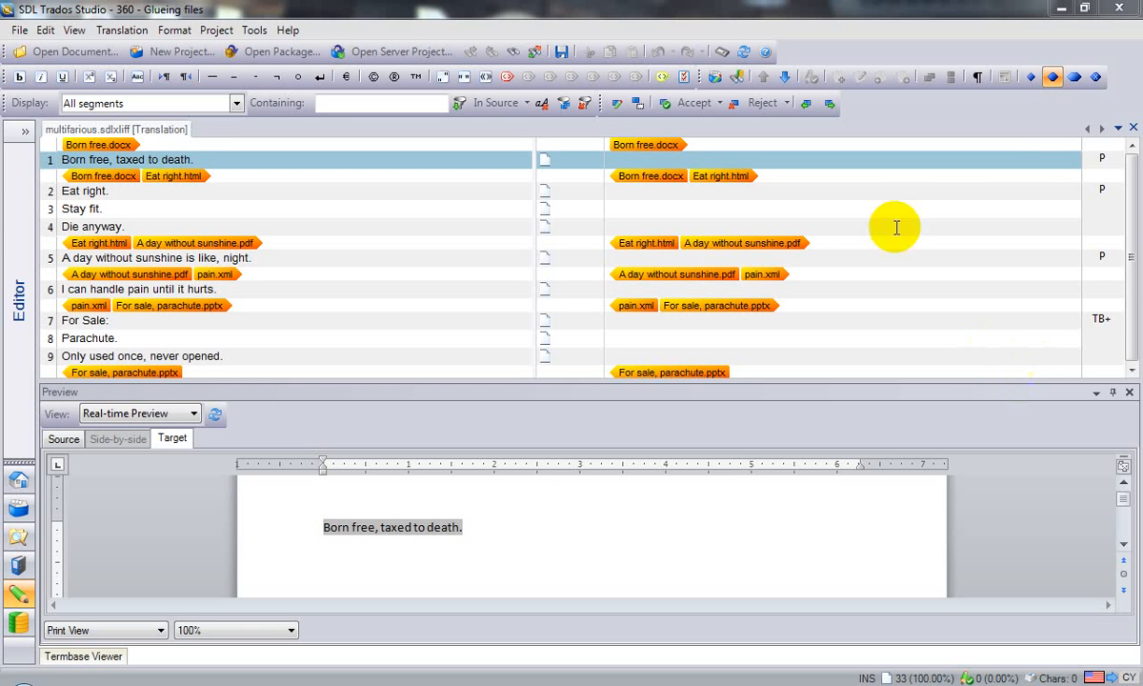
pyautogui.moveTo(857, 255)
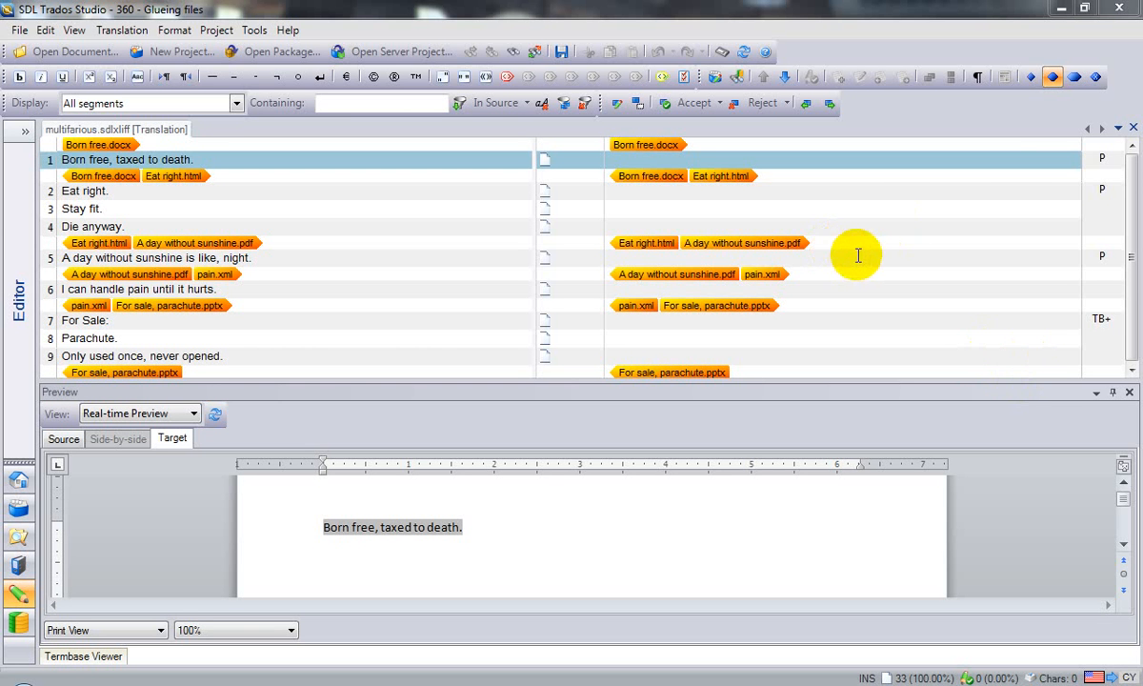
pyautogui.moveTo(853, 238)
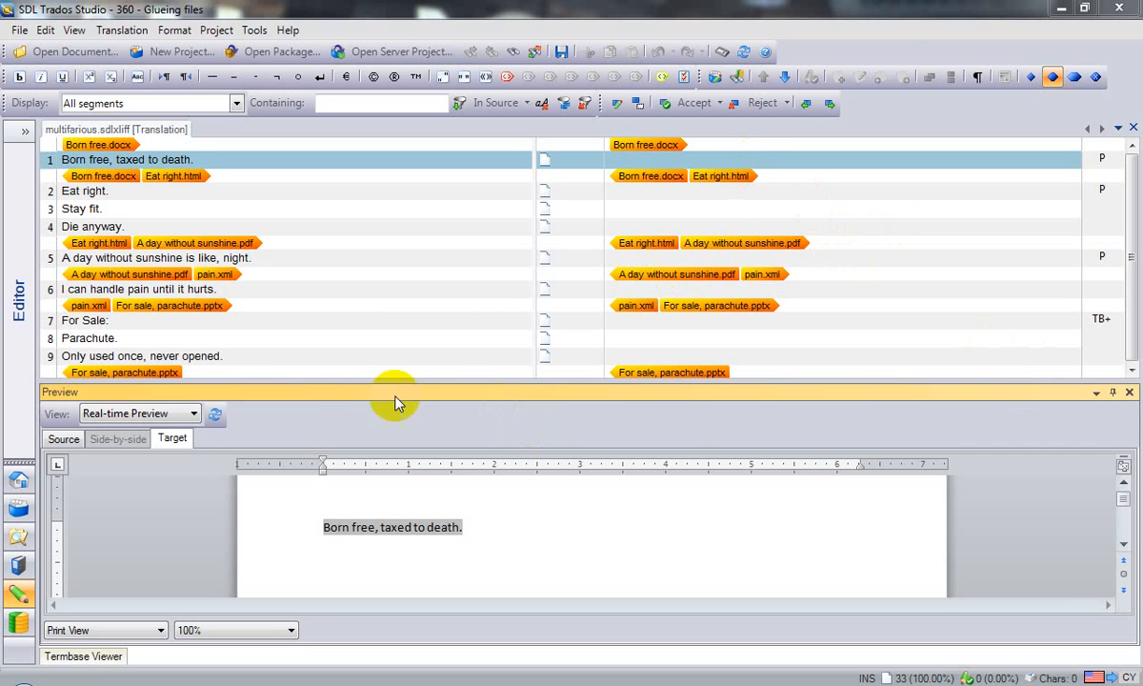
pyautogui.moveTo(550, 597)
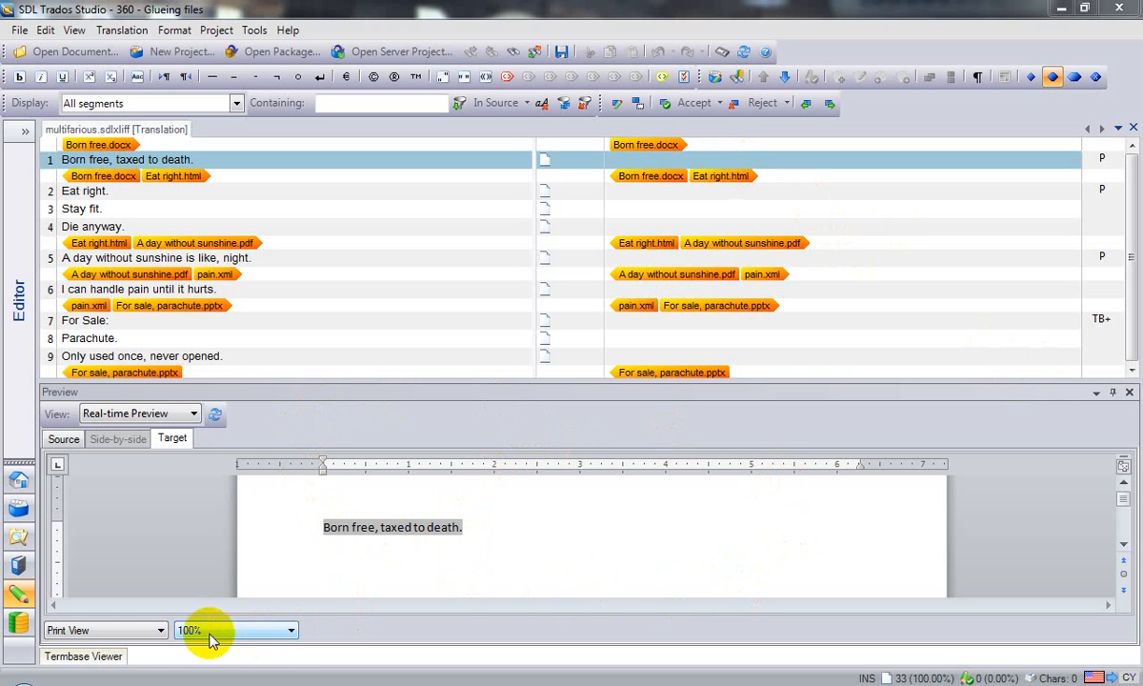
pyautogui.moveTo(470, 534)
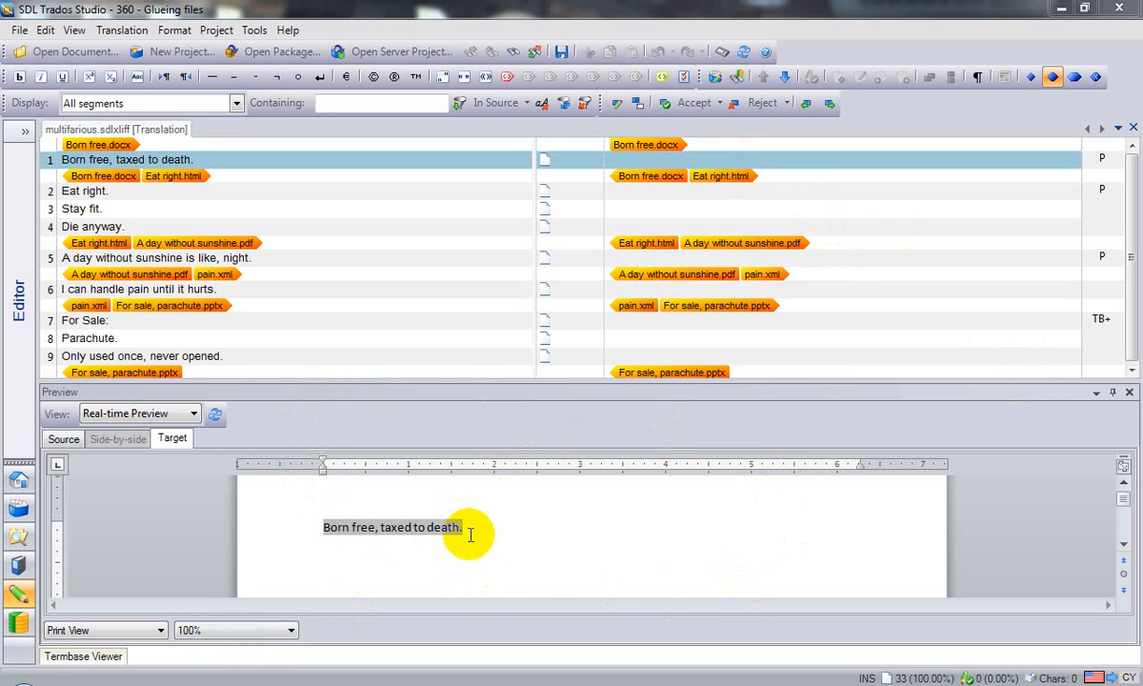
pyautogui.moveTo(547, 441)
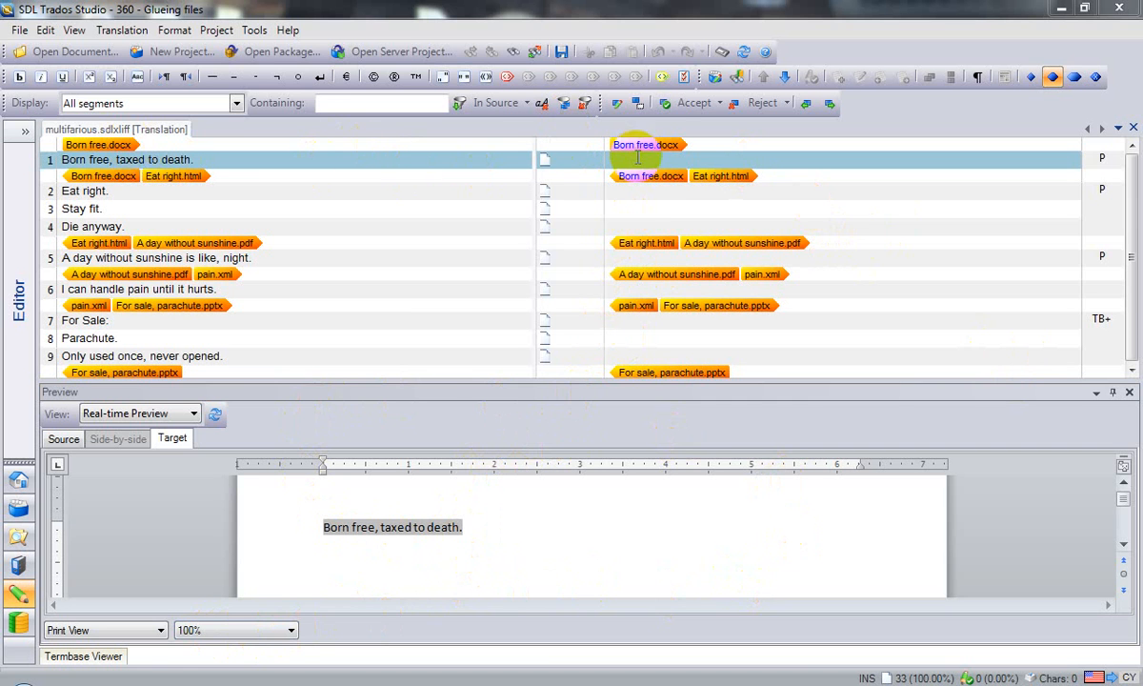
pyautogui.moveTo(510, 192)
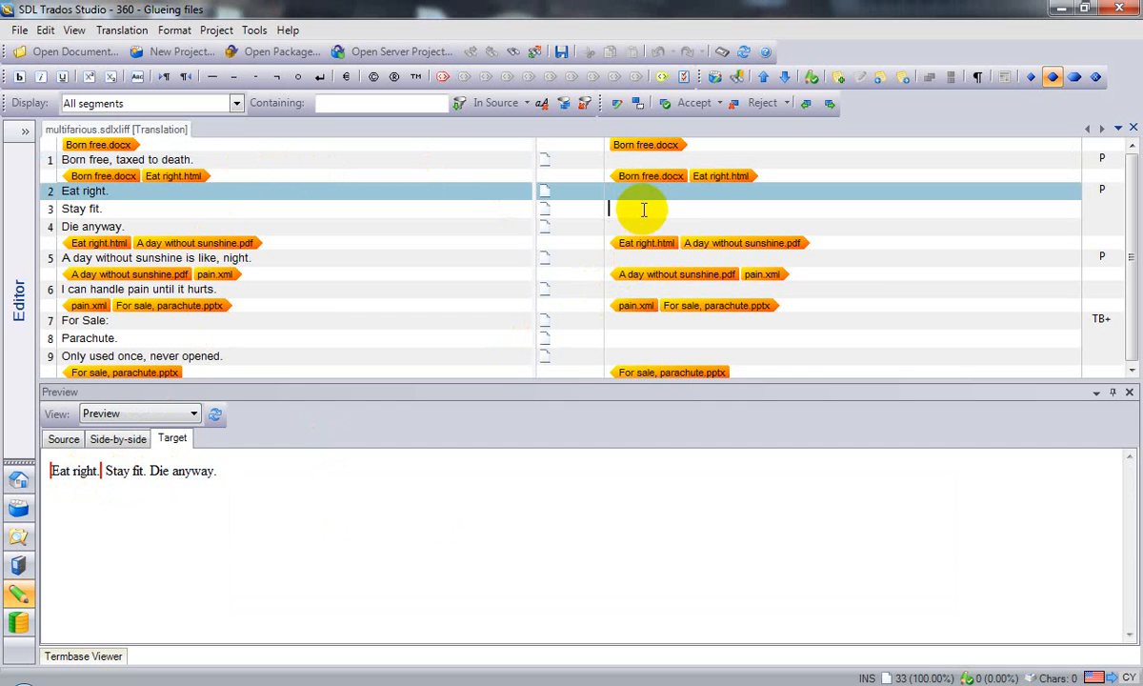
# Activate the 'Die anyway.' segment, then move on to the pain.xml segment 6.
pyautogui.click(644, 225)
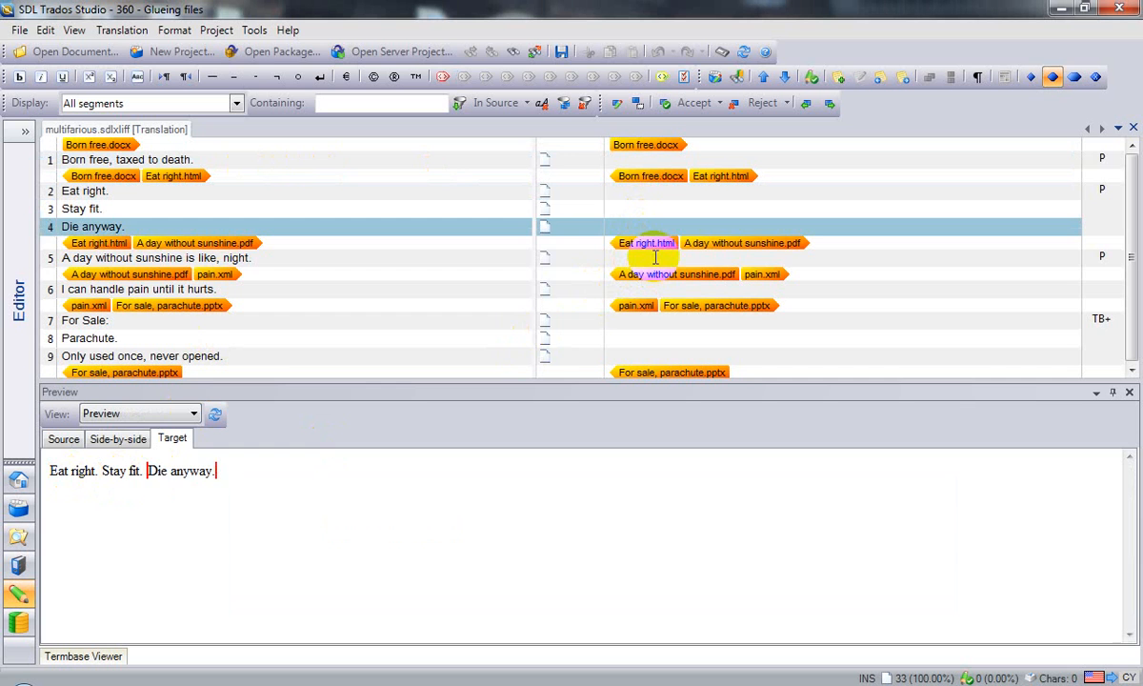
pyautogui.click(156, 257)
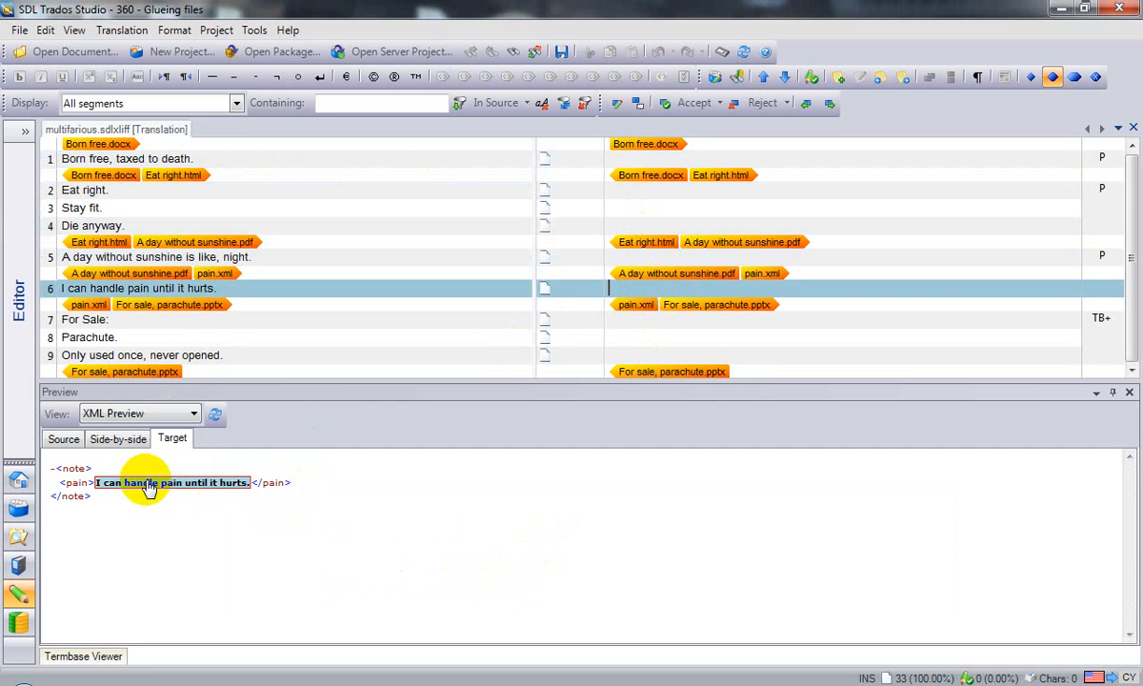
pyautogui.moveTo(181, 492)
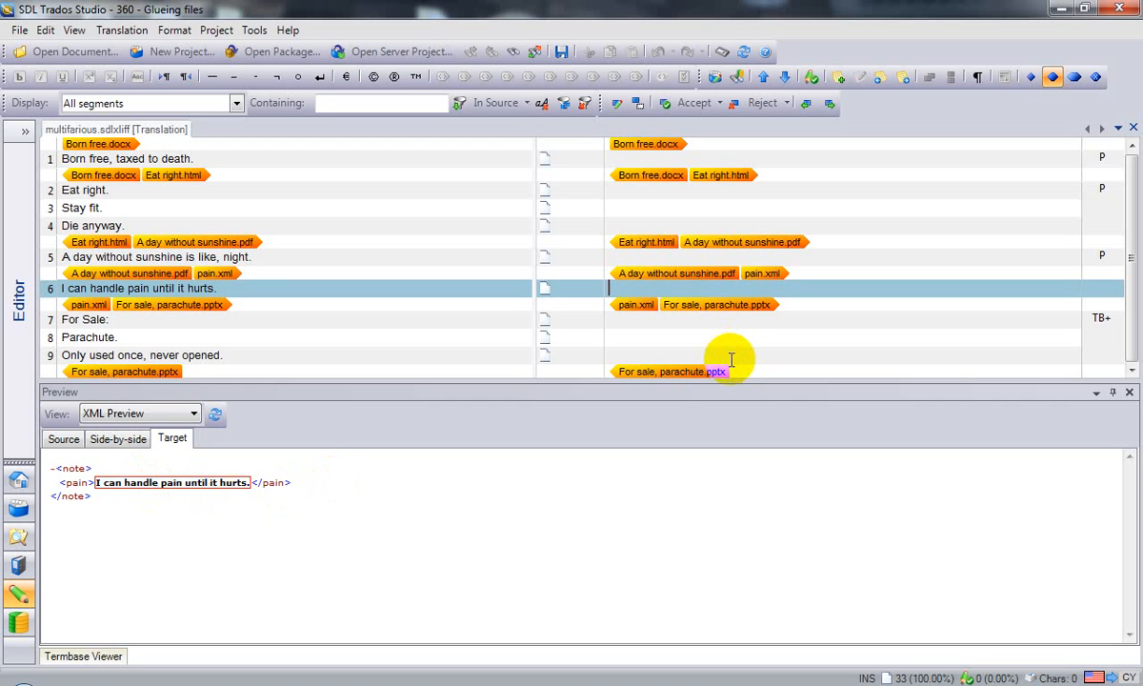
pyautogui.moveTo(612, 348)
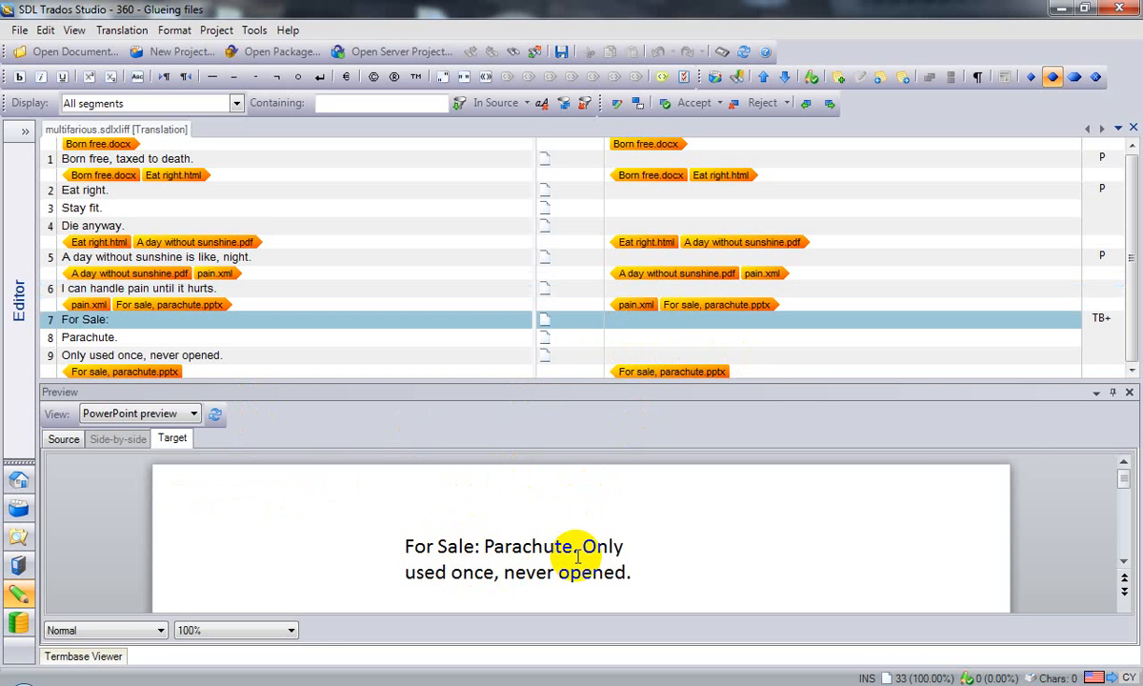
pyautogui.moveTo(574, 532)
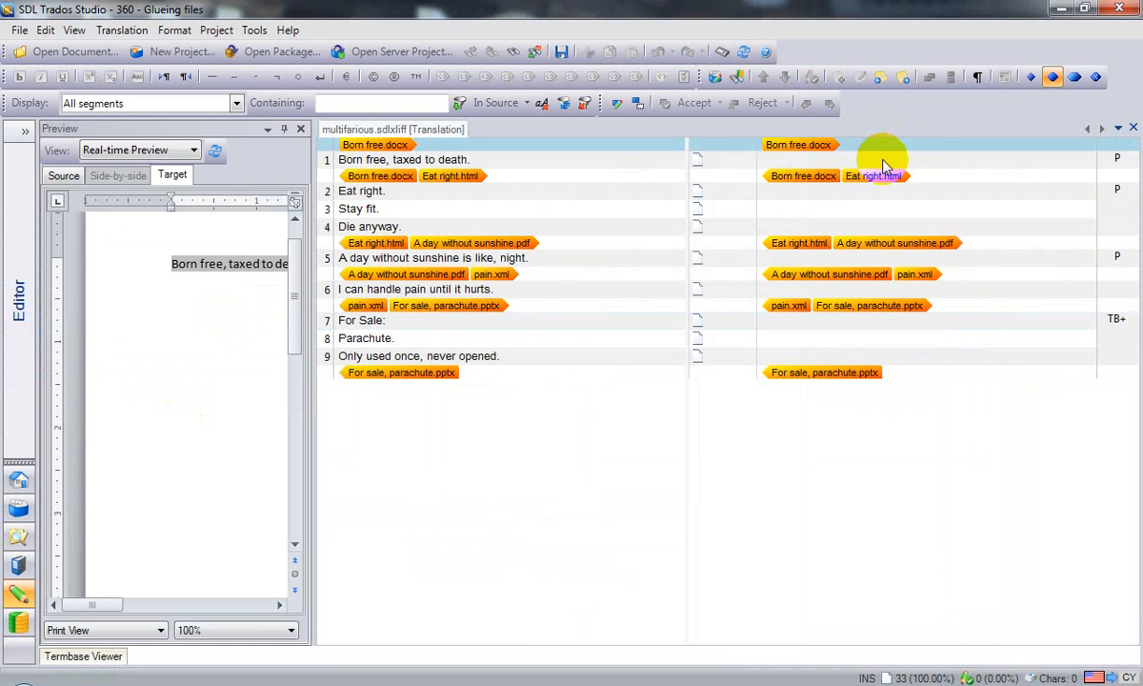
# Return to segment 1, 'Born free, taxed to death.', to show its real-time preview.
pyautogui.click(876, 175)
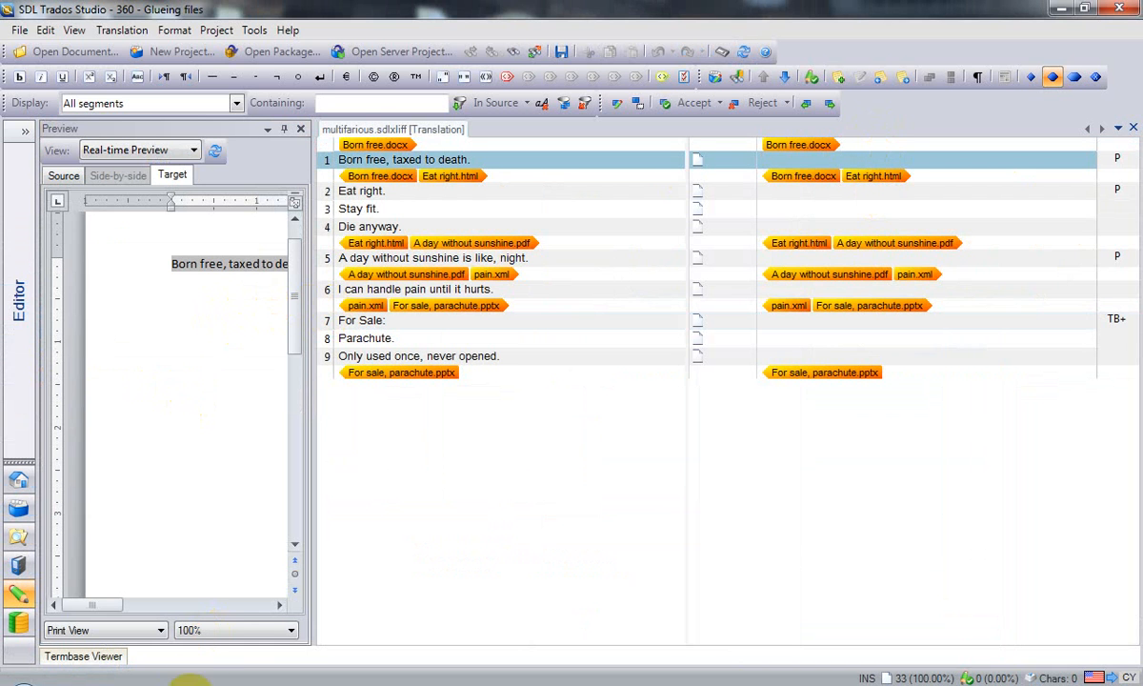
pyautogui.moveTo(205, 189)
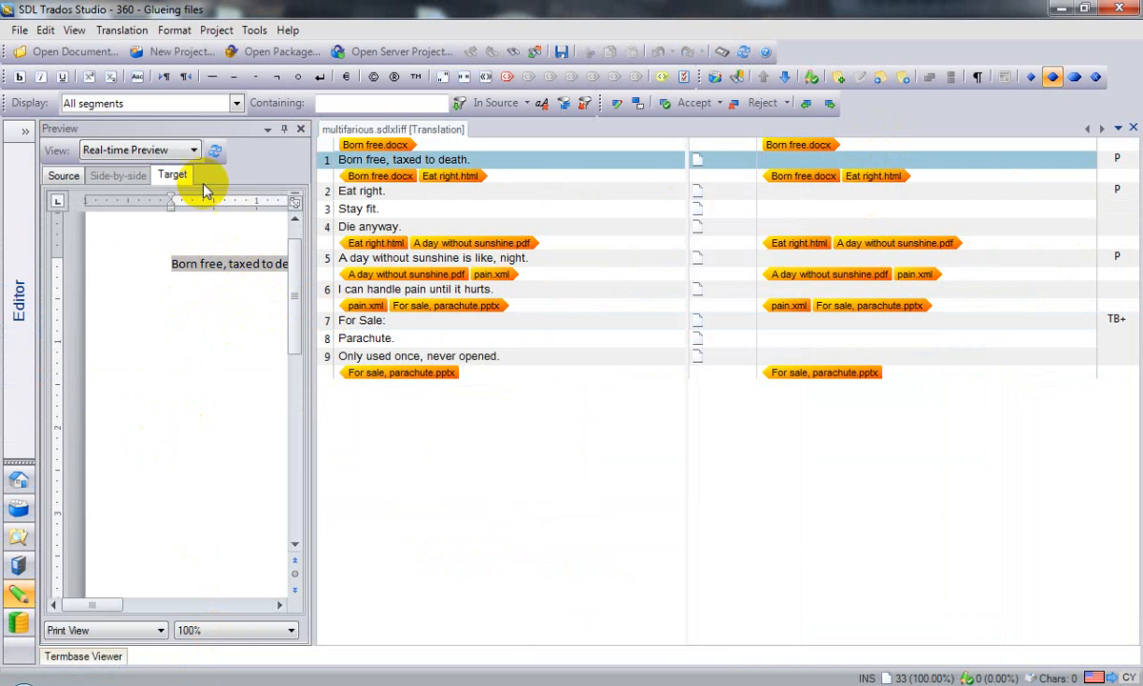